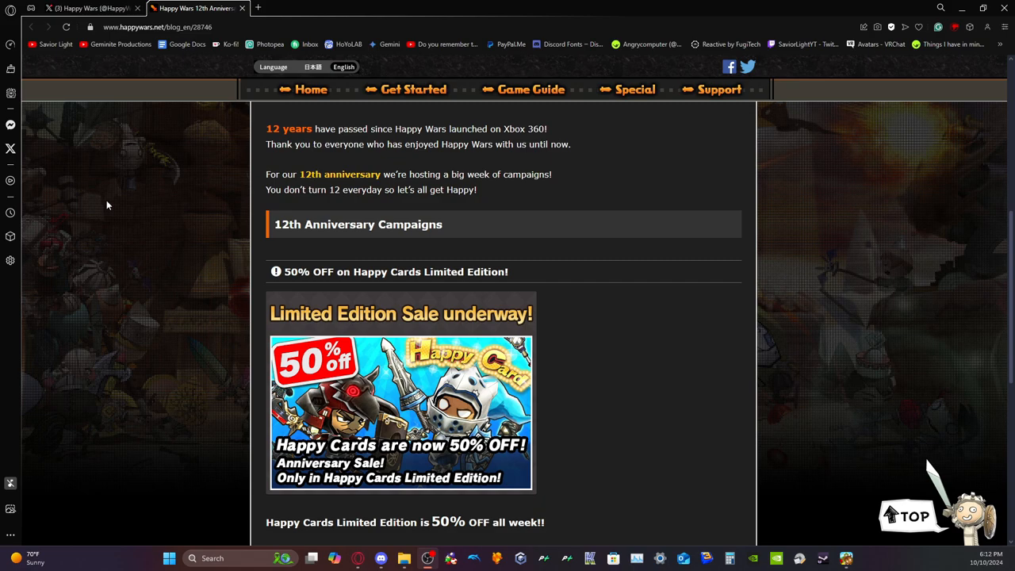
{"action": "mouse_move", "coordinate": [191, 222]}
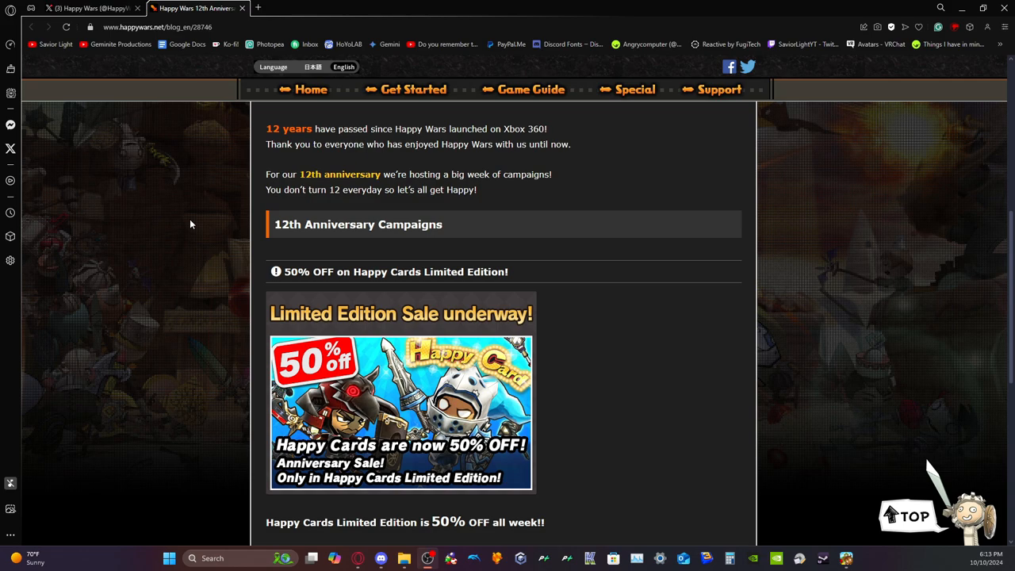
{"action": "mouse_move", "coordinate": [384, 317]}
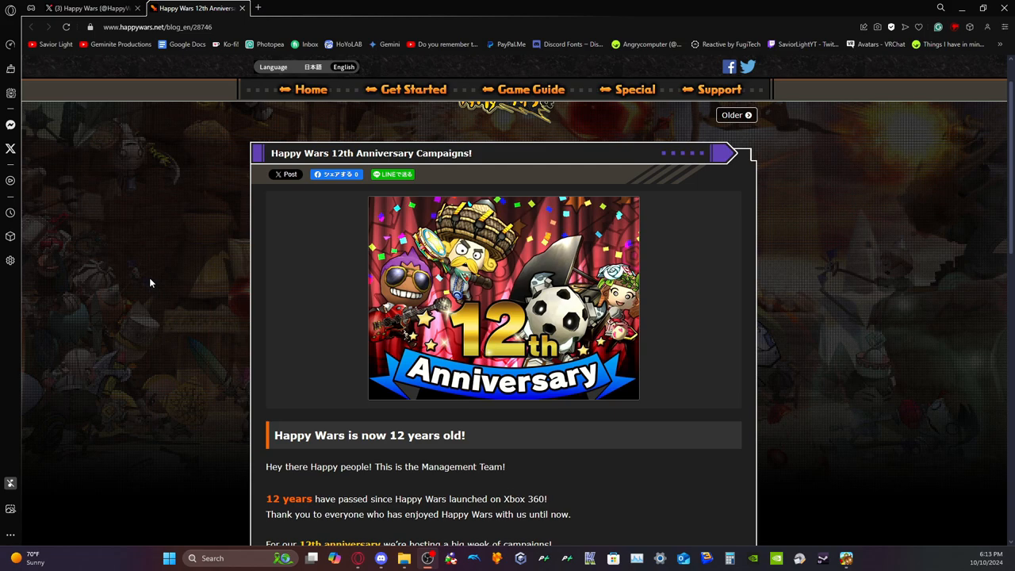
{"action": "mouse_move", "coordinate": [146, 281]}
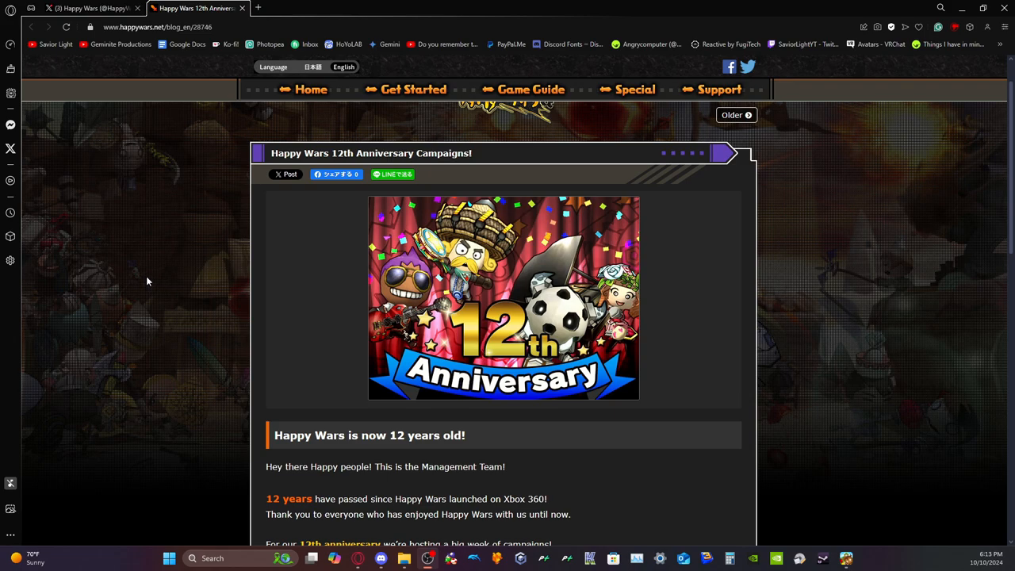
- Scroll the 12th Anniversary post past the Happy Cards sale to the 12 Lucky Winners 1212 Happy Tickets jackpot
{"action": "scroll", "scroll_direction": "down", "scroll_amount": 3}
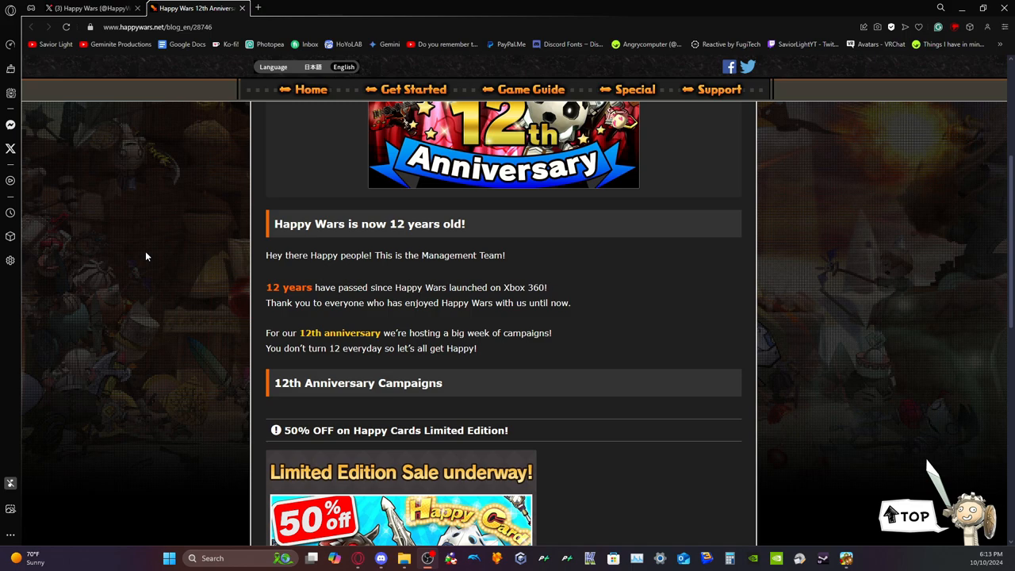
{"action": "mouse_move", "coordinate": [158, 341]}
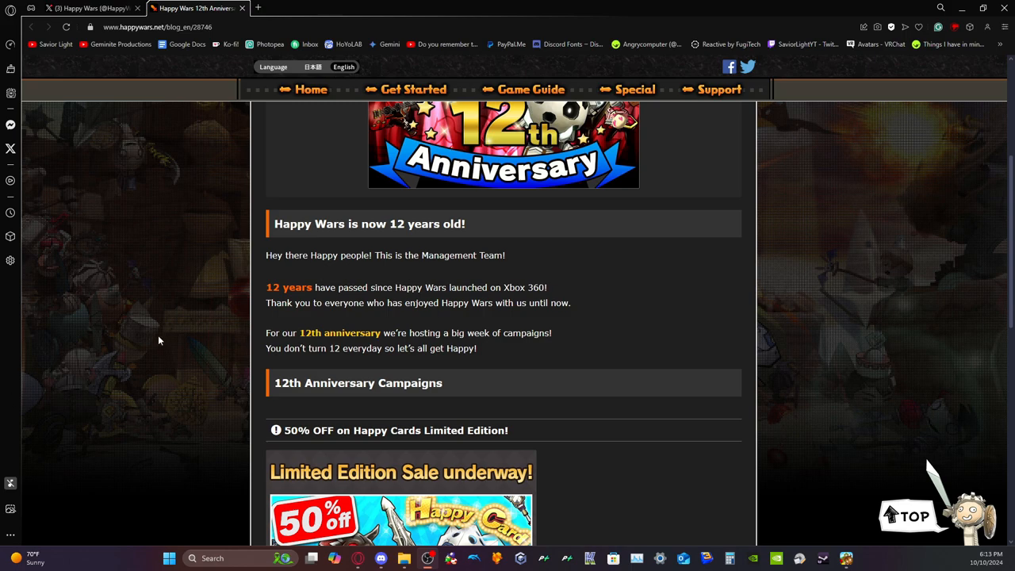
{"action": "scroll", "scroll_direction": "down", "scroll_amount": 3}
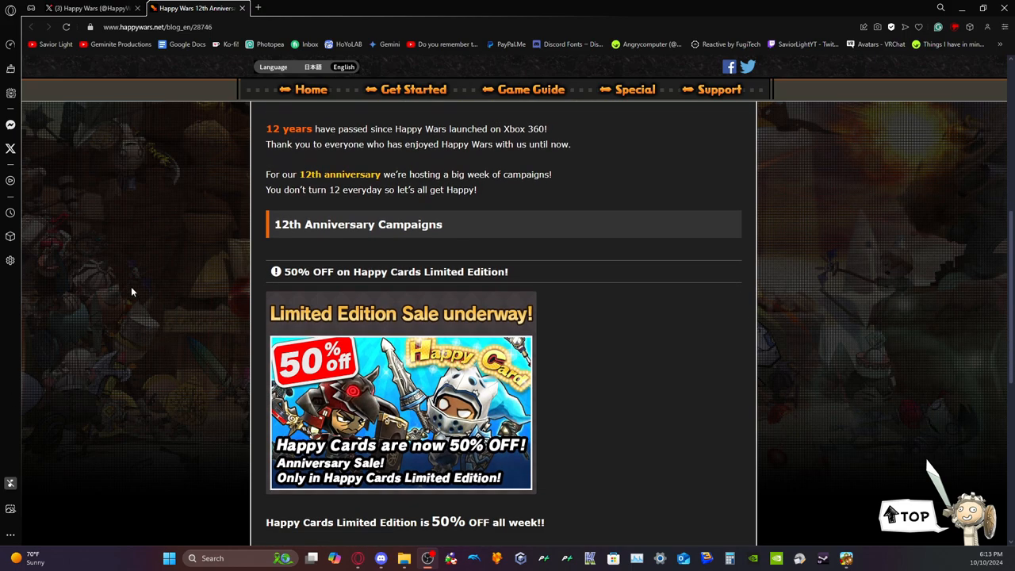
{"action": "scroll", "scroll_direction": "down", "scroll_amount": 3}
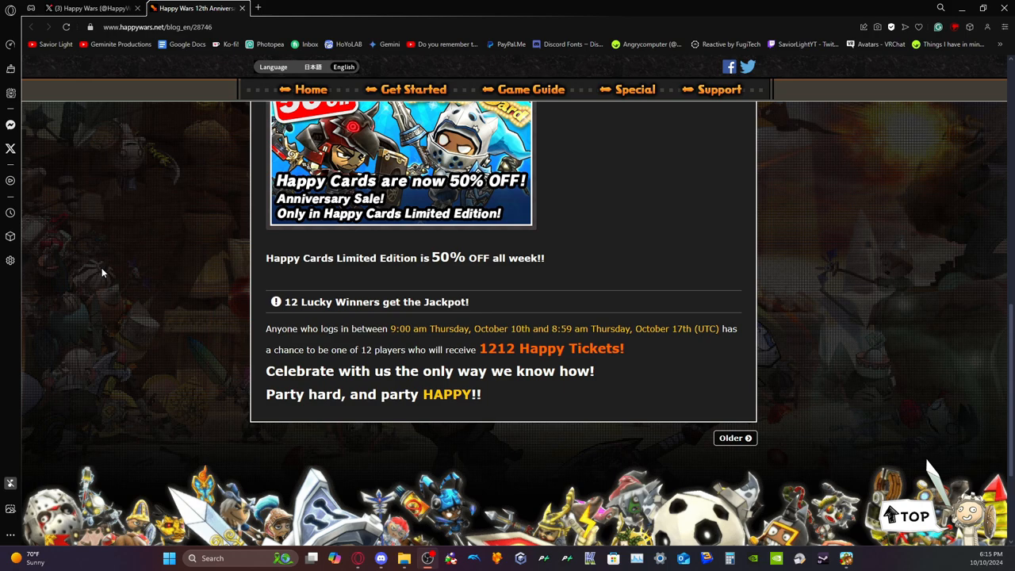
- Scroll back up the 12th Anniversary post and down again to reach the 11th Anniversary Campaigns link
{"action": "scroll", "scroll_direction": "up", "scroll_amount": 3}
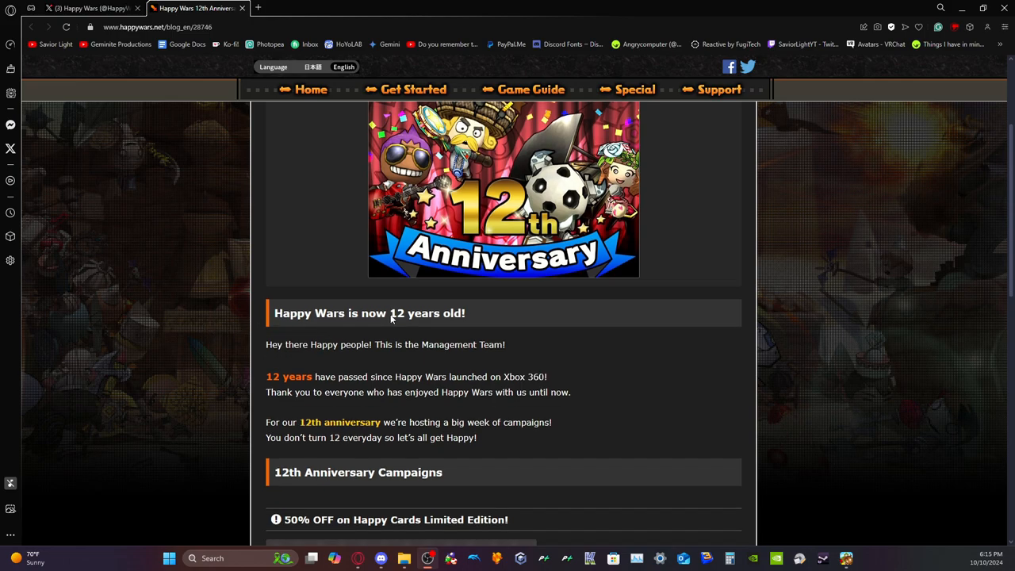
{"action": "scroll", "scroll_direction": "down", "scroll_amount": 3}
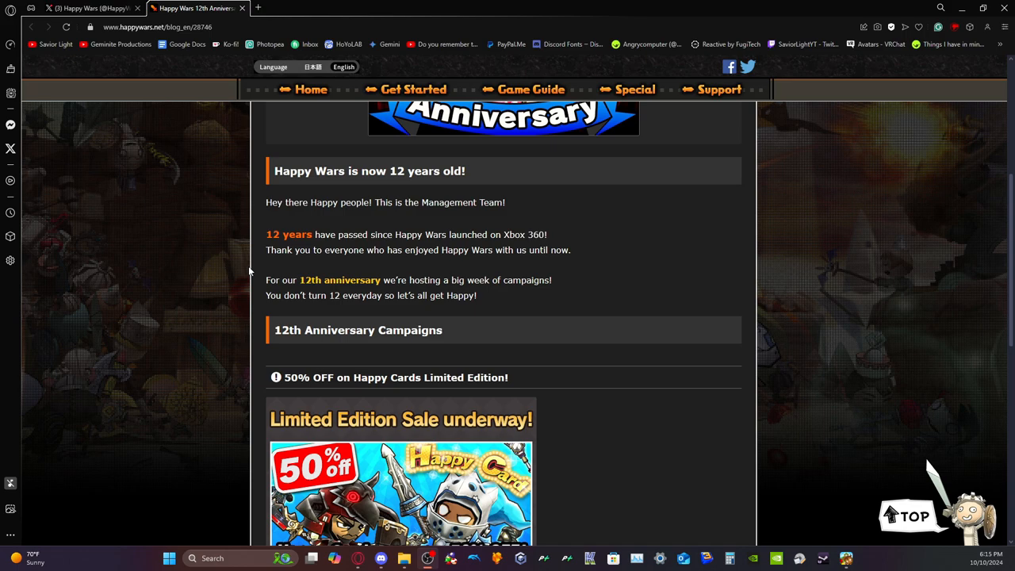
{"action": "scroll", "scroll_direction": "down", "scroll_amount": 3}
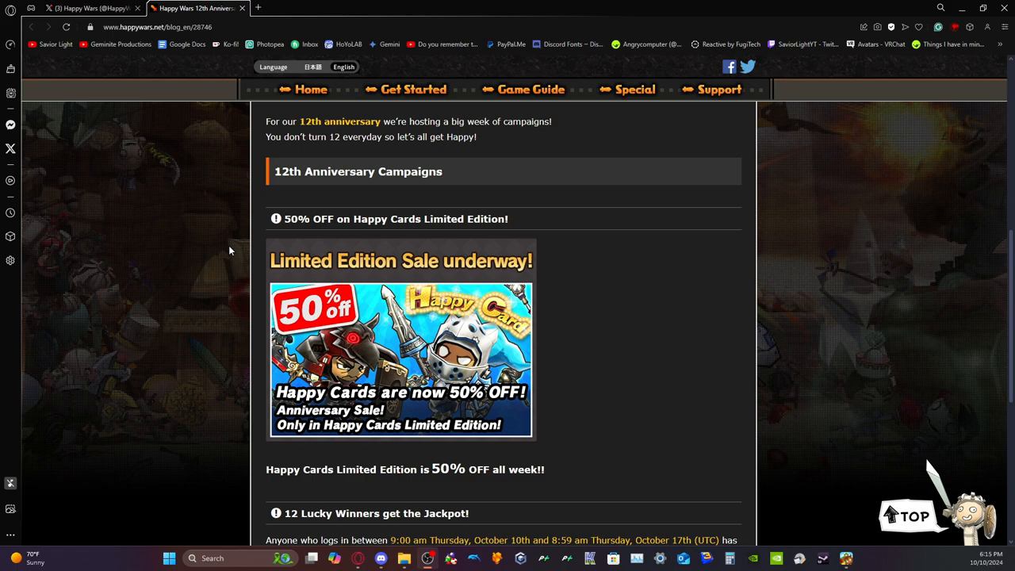
{"action": "scroll", "scroll_direction": "down", "scroll_amount": 3}
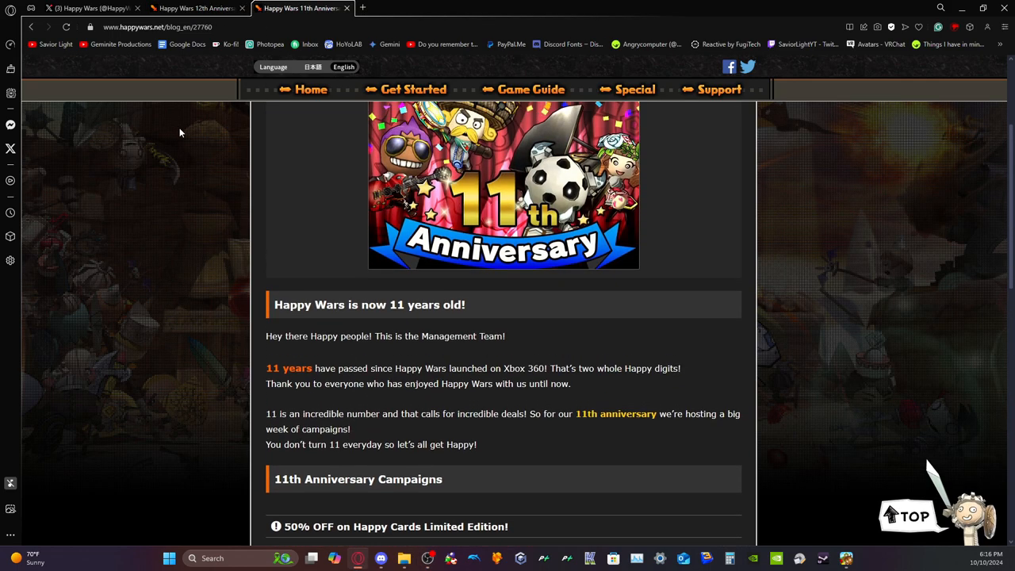
- Scroll the 11th Anniversary post down to its 11 Lucky Winners jackpot, then start a new tab
{"action": "scroll", "scroll_direction": "down", "scroll_amount": 3}
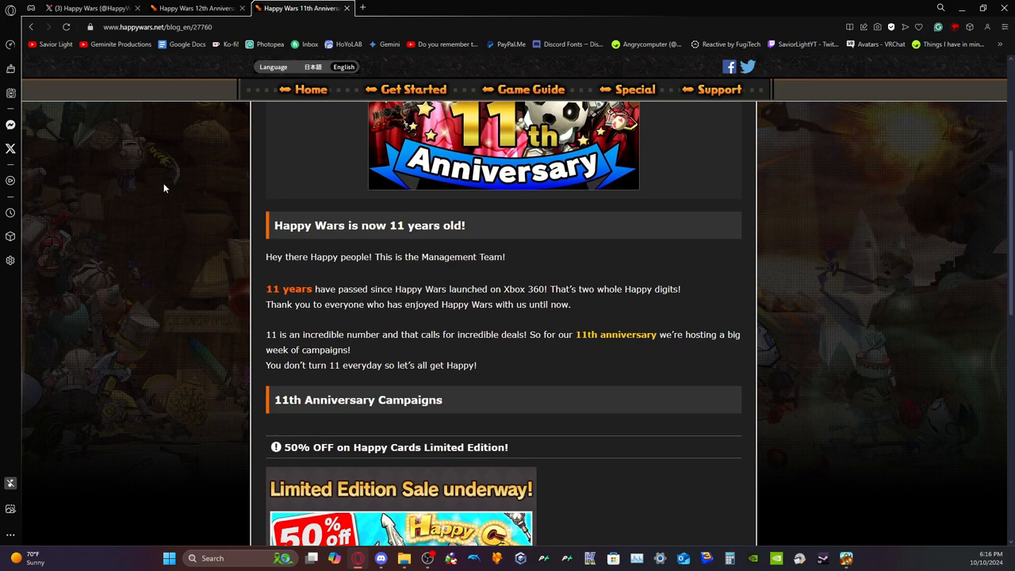
{"action": "scroll", "scroll_direction": "down", "scroll_amount": 3}
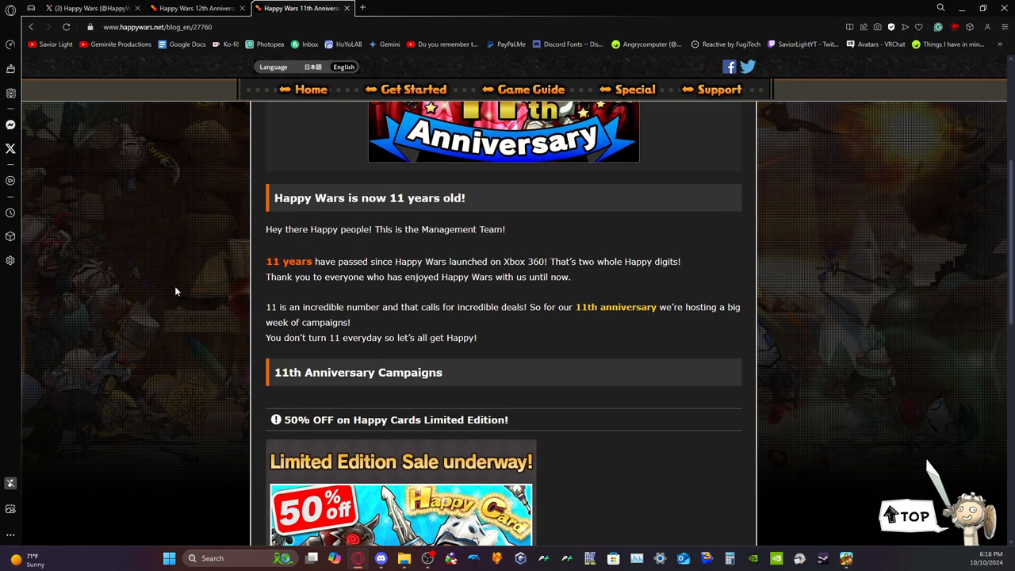
{"action": "scroll", "scroll_direction": "down", "scroll_amount": 3}
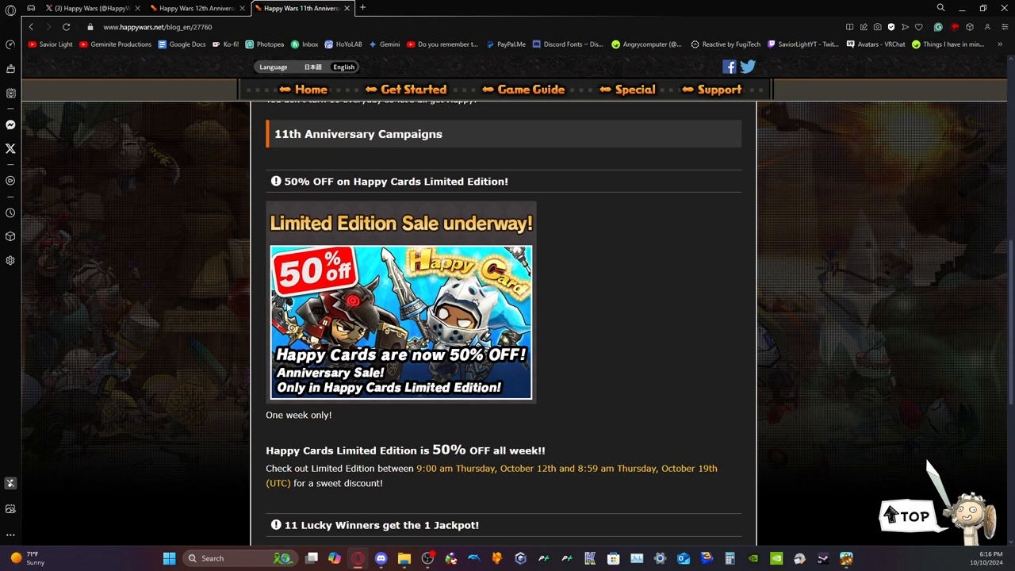
{"action": "scroll", "scroll_direction": "down", "scroll_amount": 3}
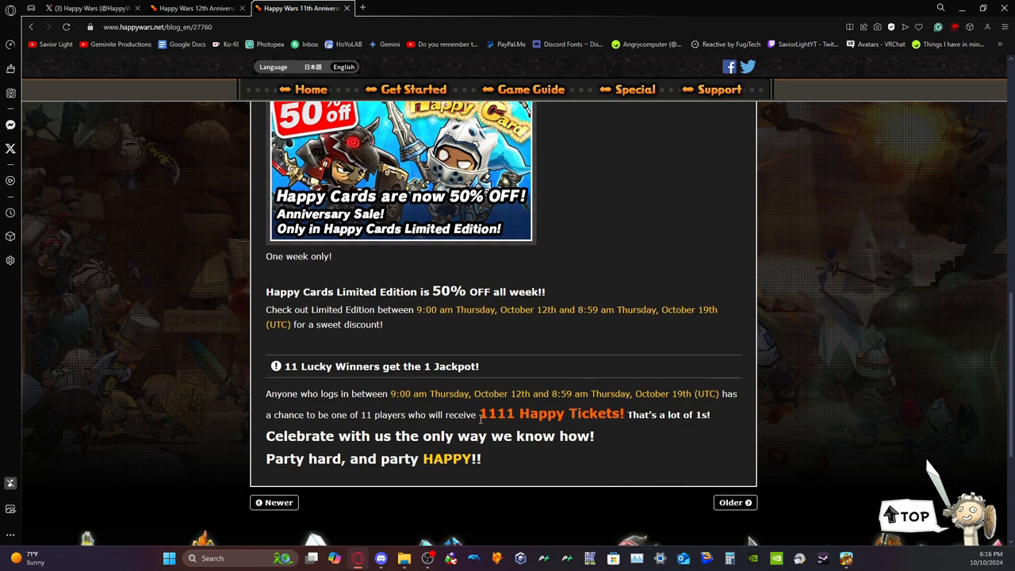
{"action": "mouse_move", "coordinate": [489, 406]}
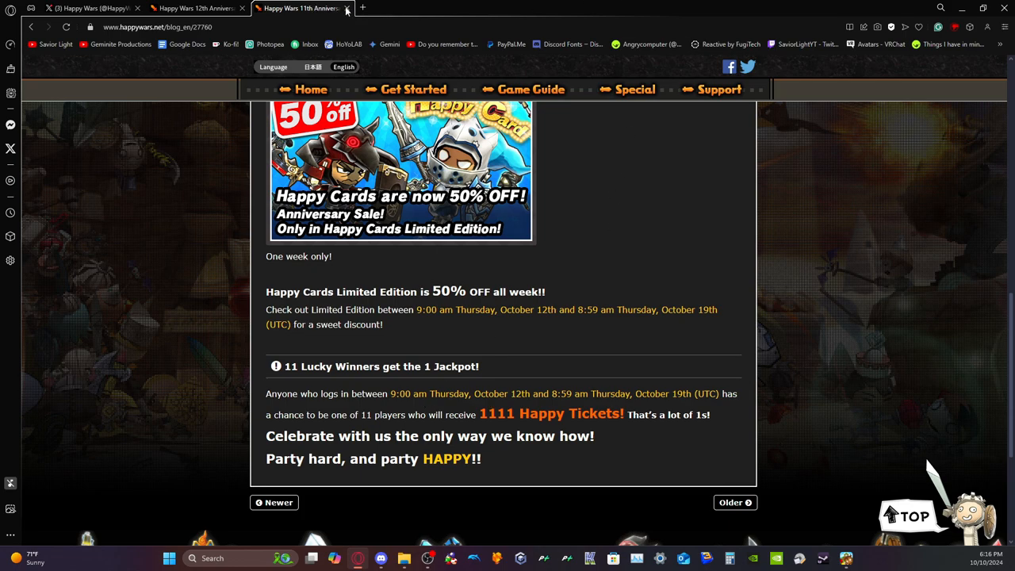
{"action": "left_click", "coordinate": [361, 8]}
{"action": "type", "text": "g"}
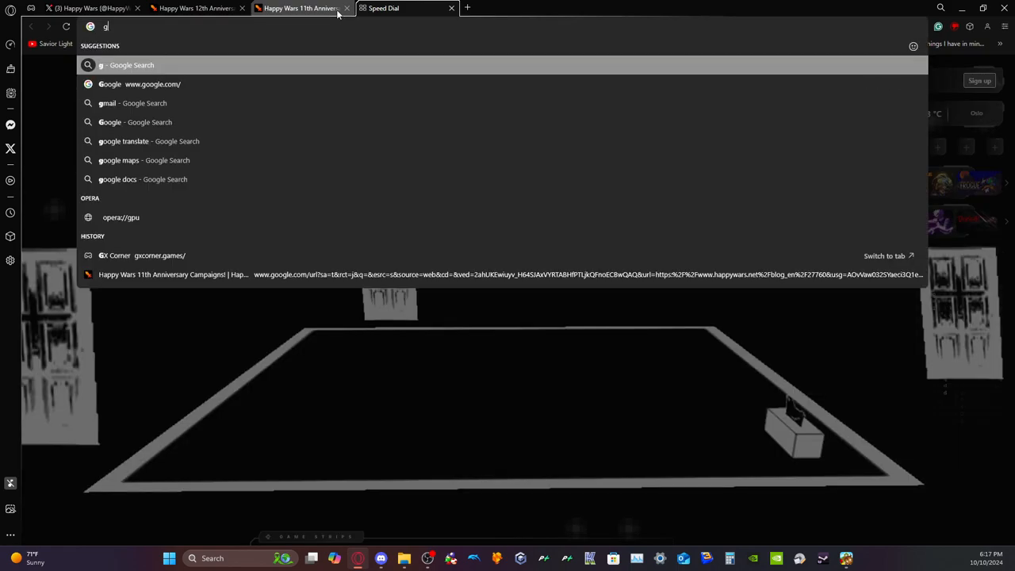
- Bring up the 10th Anniversary post and scroll it to the 1010 Happy Tickets jackpot at its end
{"action": "type", "text": "o"}
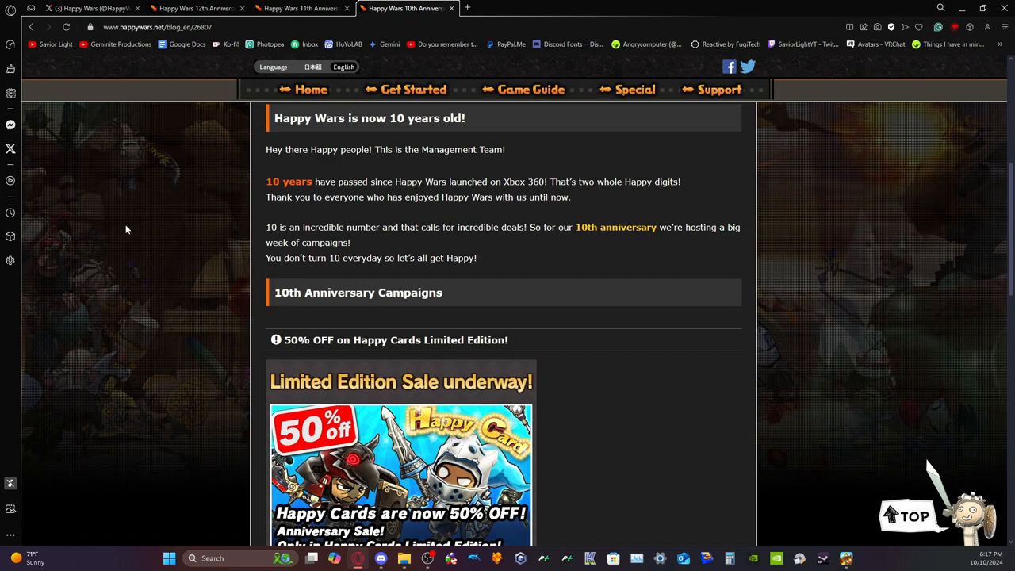
{"action": "mouse_move", "coordinate": [254, 279]}
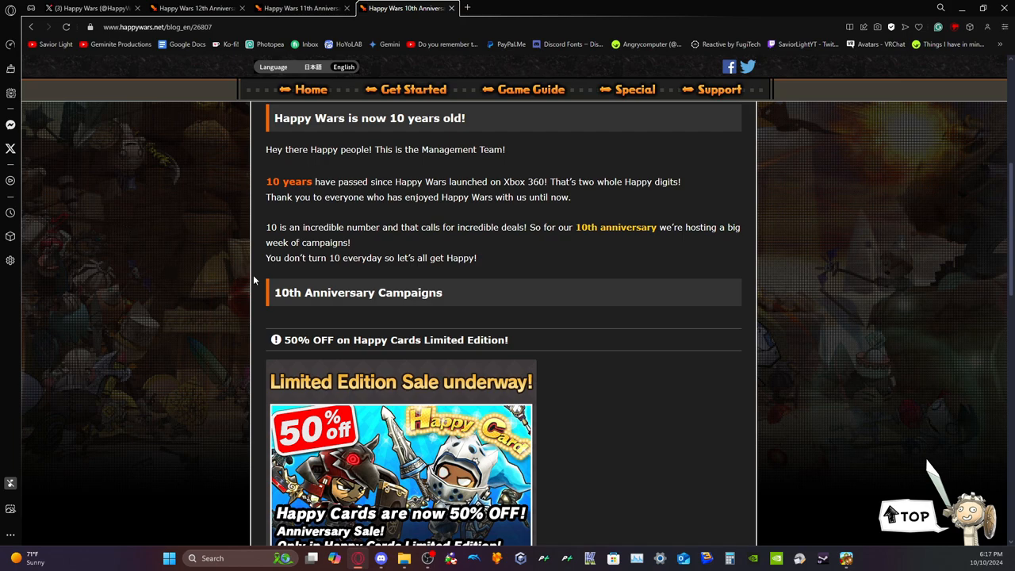
{"action": "scroll", "scroll_direction": "down", "scroll_amount": 3}
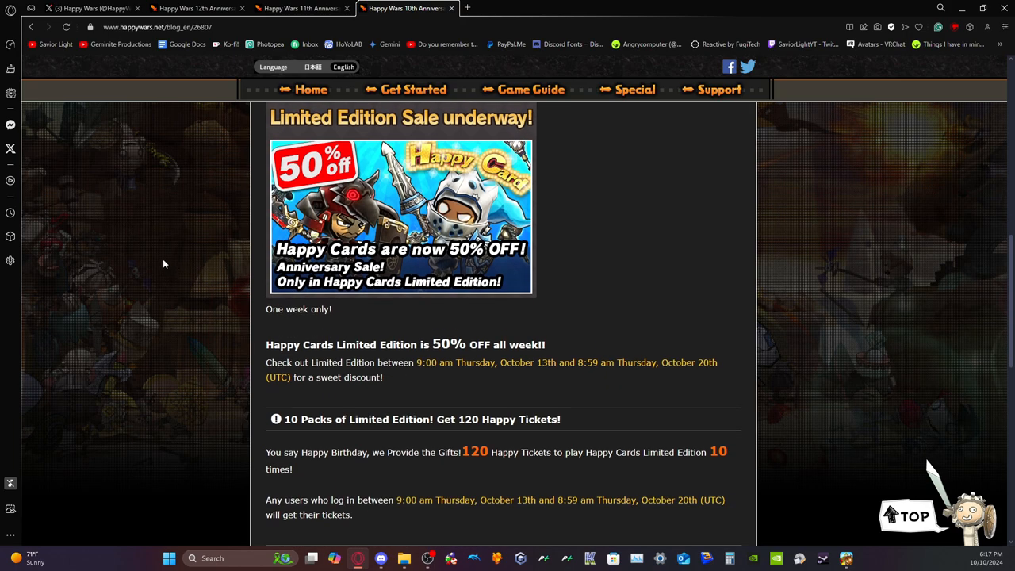
{"action": "scroll", "scroll_direction": "down", "scroll_amount": 3}
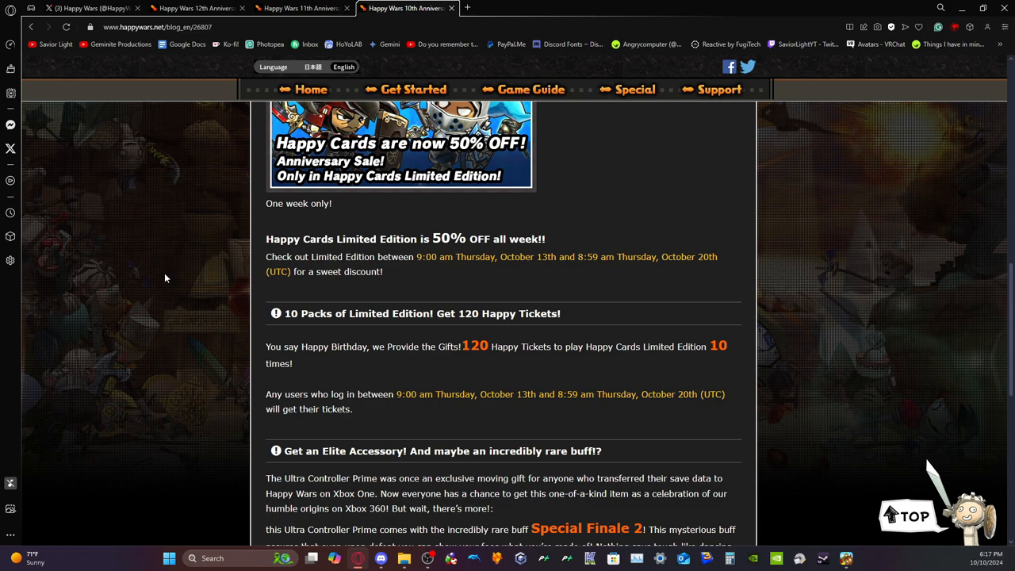
{"action": "scroll", "scroll_direction": "down", "scroll_amount": 3}
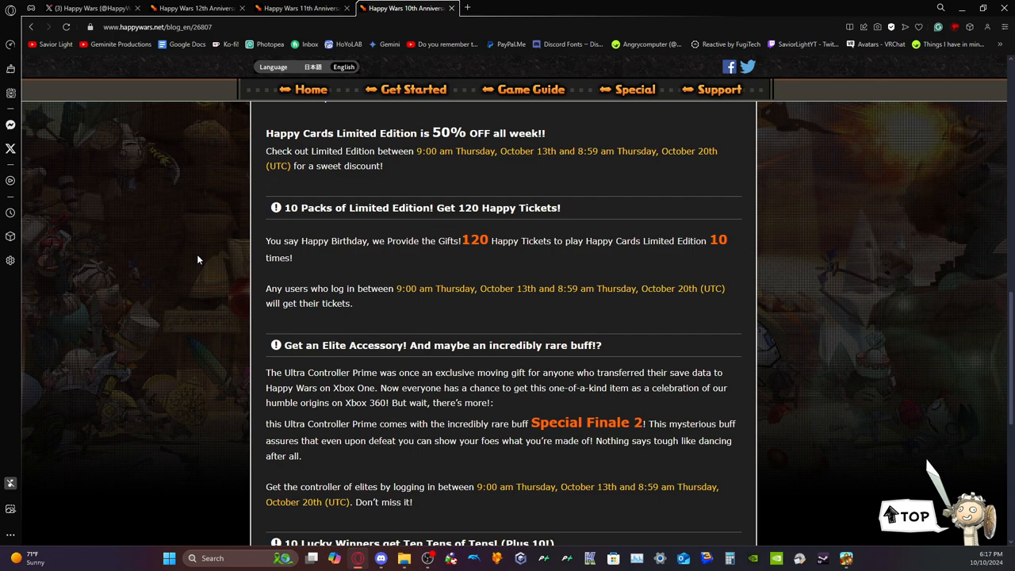
{"action": "scroll", "scroll_direction": "down", "scroll_amount": 3}
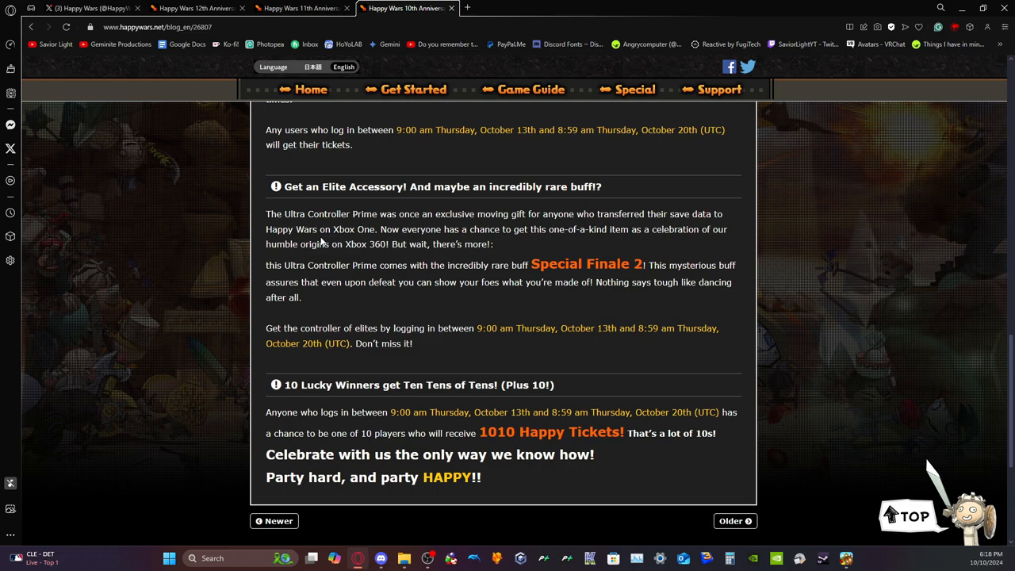
{"action": "mouse_move", "coordinate": [366, 184]}
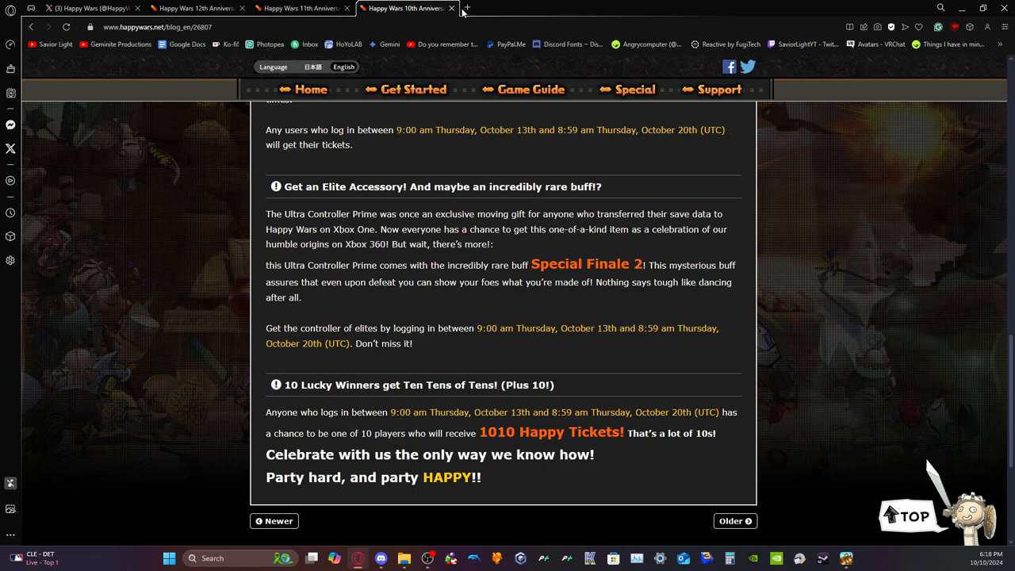
- Open the 9th Anniversary post via Older and read it through the Scientist's Rocket section, comparing with the 10th
{"action": "left_click", "coordinate": [466, 8]}
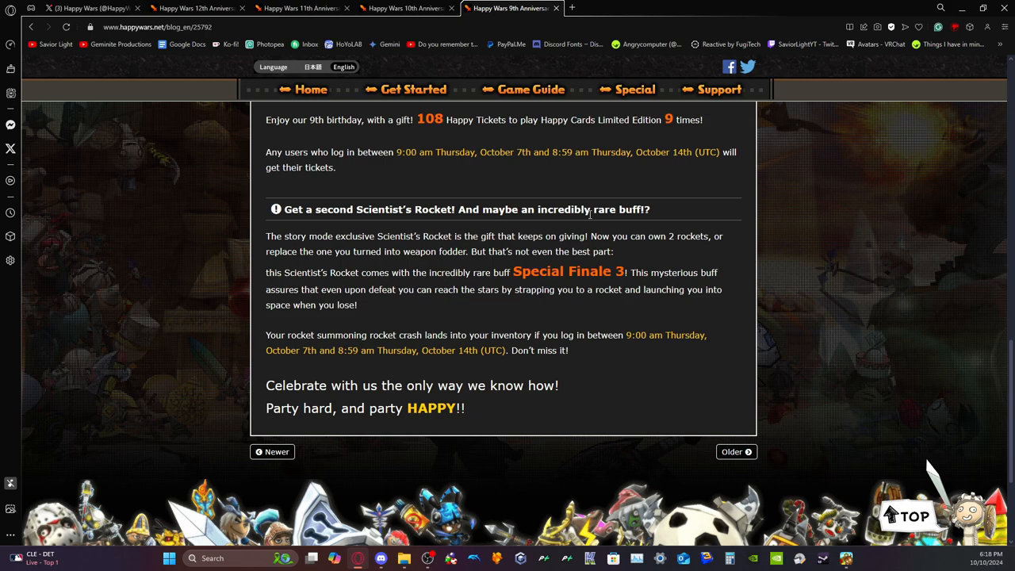
{"action": "scroll", "scroll_direction": "up", "scroll_amount": 3}
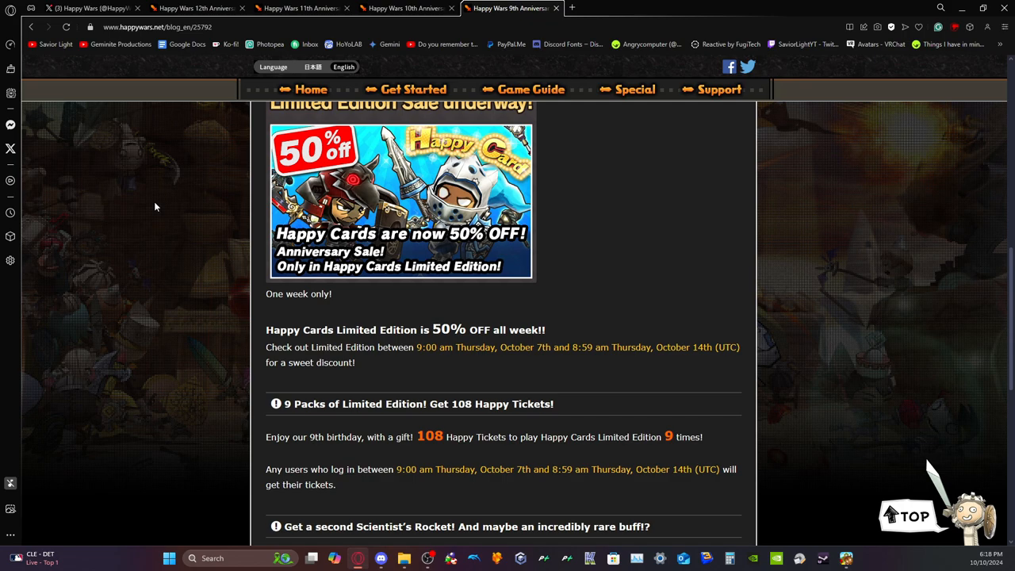
{"action": "scroll", "scroll_direction": "down", "scroll_amount": 3}
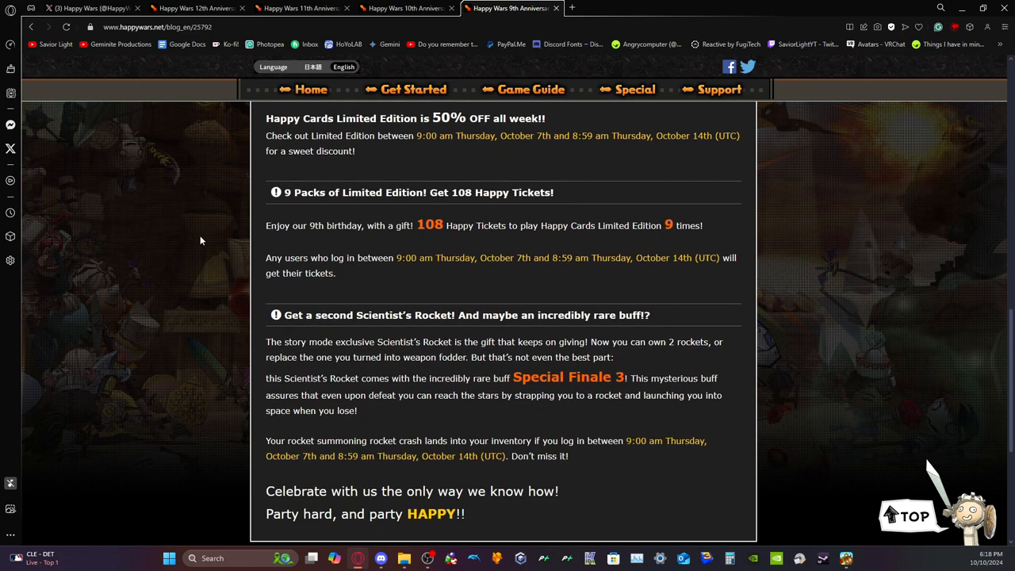
{"action": "mouse_move", "coordinate": [210, 238]}
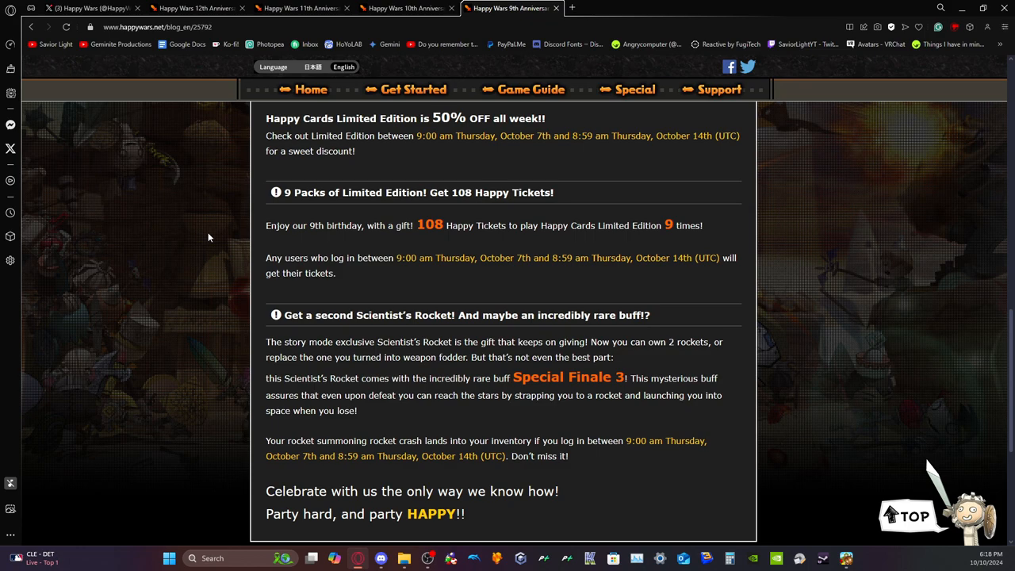
{"action": "mouse_move", "coordinate": [124, 238]}
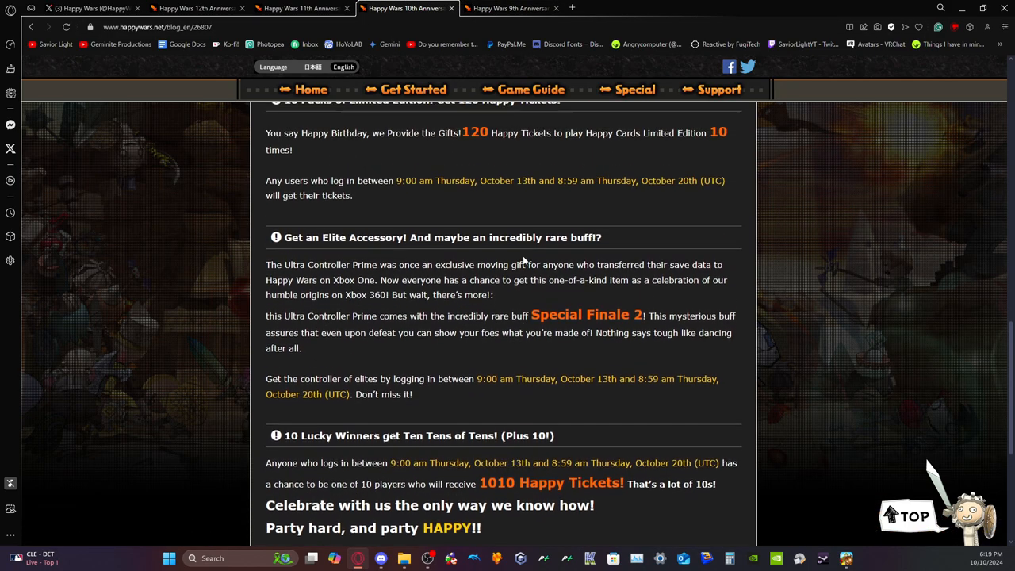
{"action": "scroll", "scroll_direction": "up", "scroll_amount": 3}
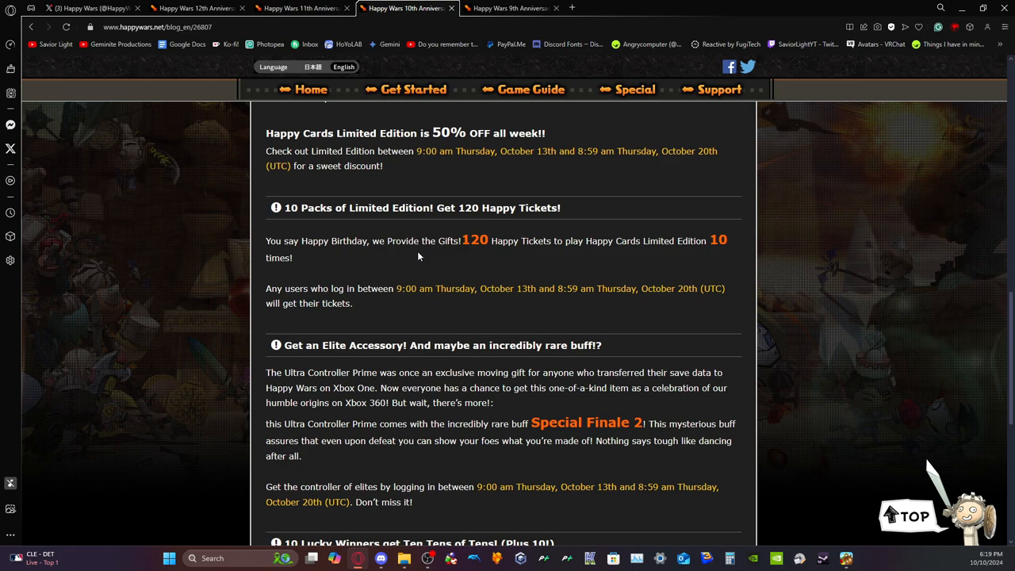
{"action": "mouse_move", "coordinate": [695, 219]}
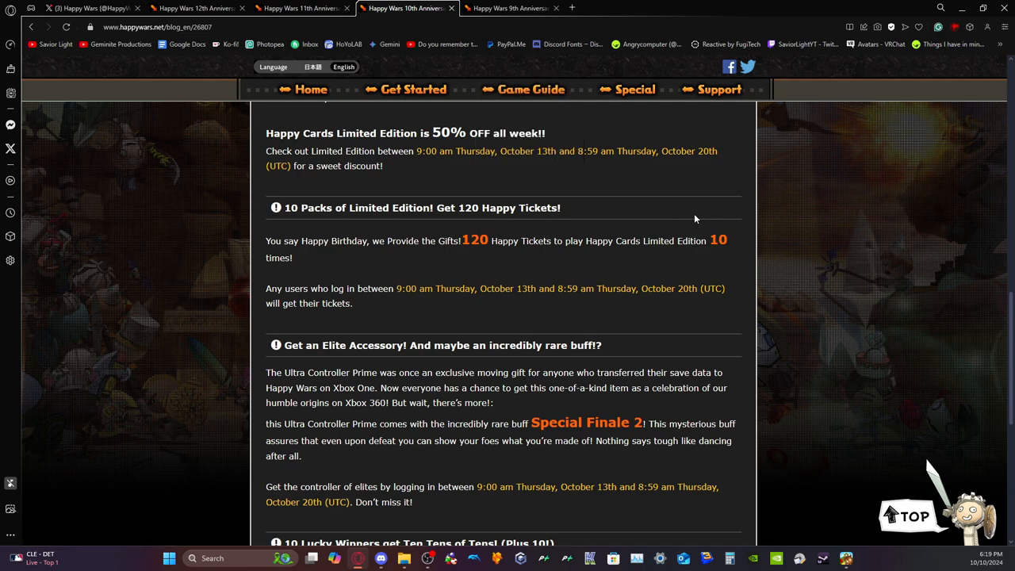
{"action": "left_click", "coordinate": [508, 8]}
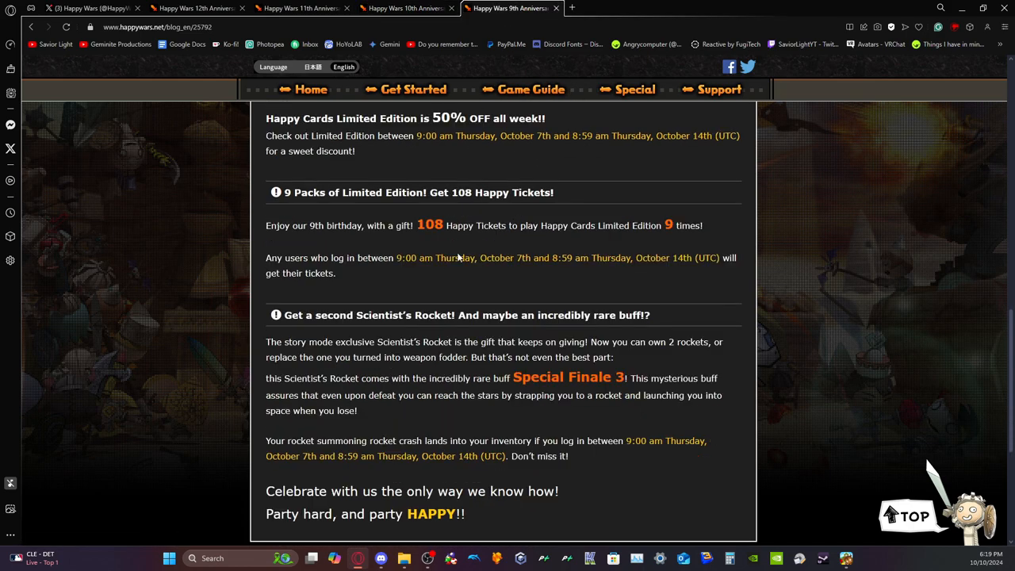
{"action": "scroll", "scroll_direction": "down", "scroll_amount": 3}
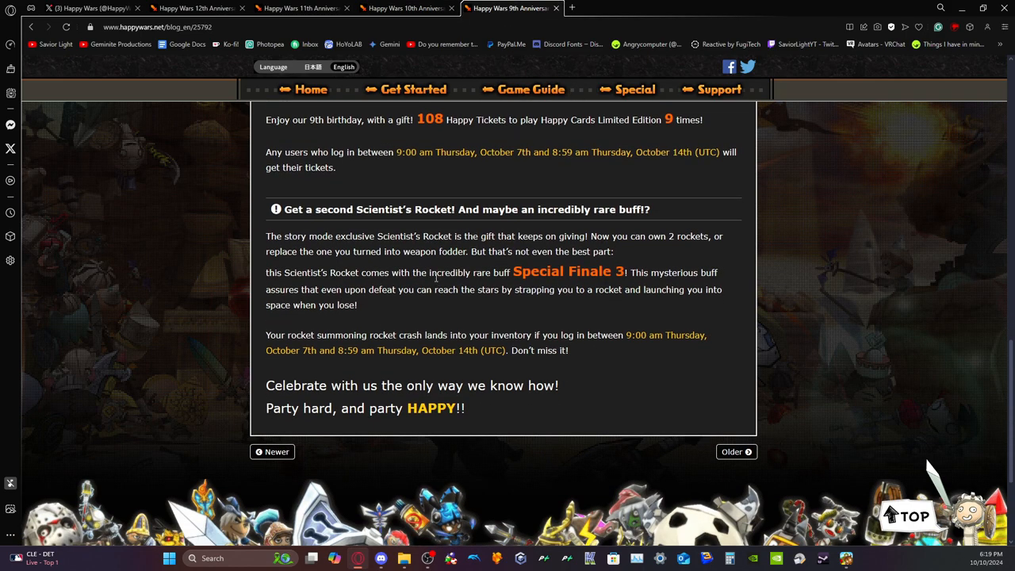
- Open the 8th Anniversary post via Older in a new tab and scroll back up to its banner intro
{"action": "left_click", "coordinate": [405, 8]}
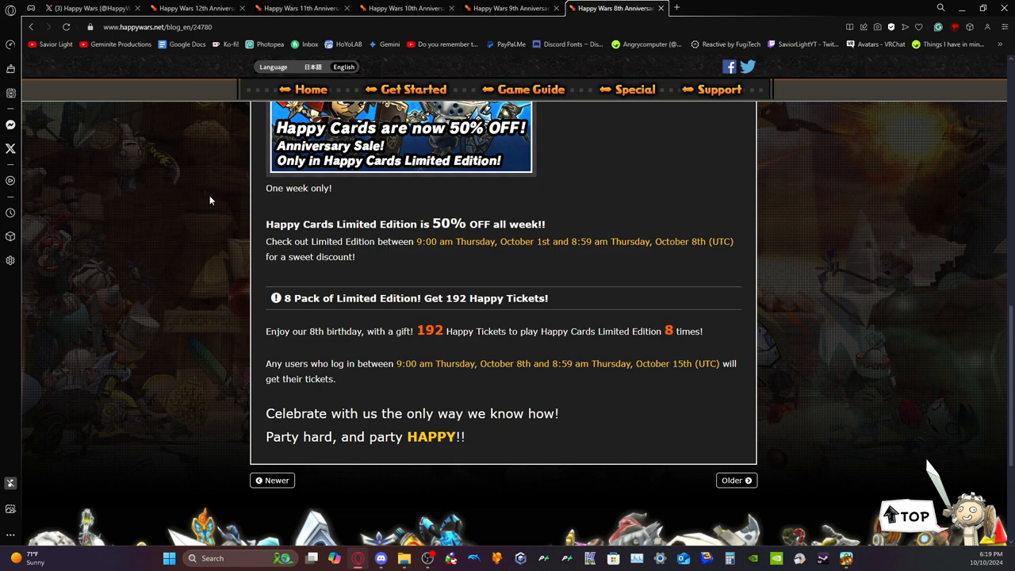
{"action": "mouse_move", "coordinate": [517, 44]}
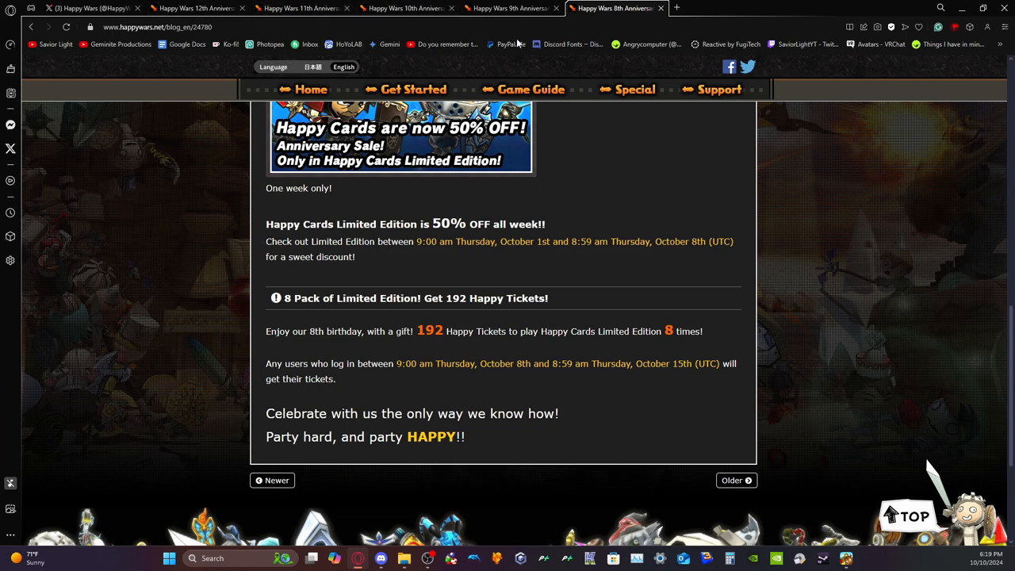
{"action": "mouse_move", "coordinate": [225, 257]}
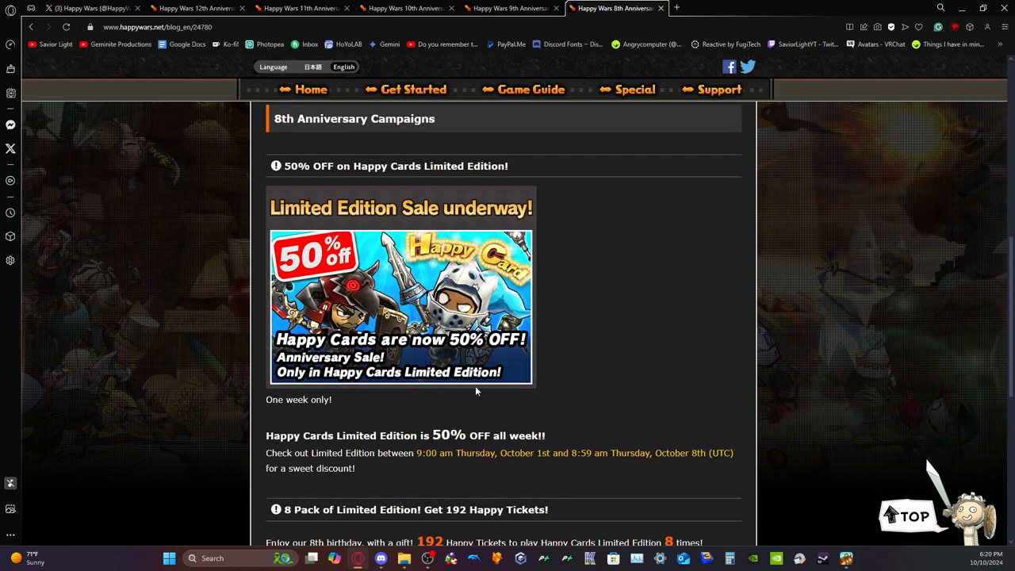
{"action": "scroll", "scroll_direction": "up", "scroll_amount": 3}
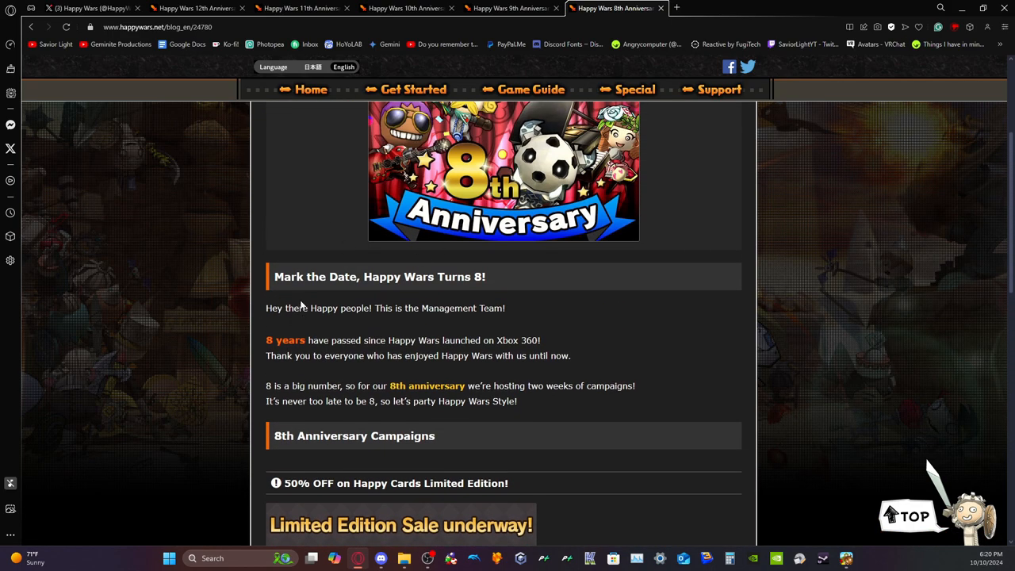
{"action": "mouse_move", "coordinate": [270, 305]}
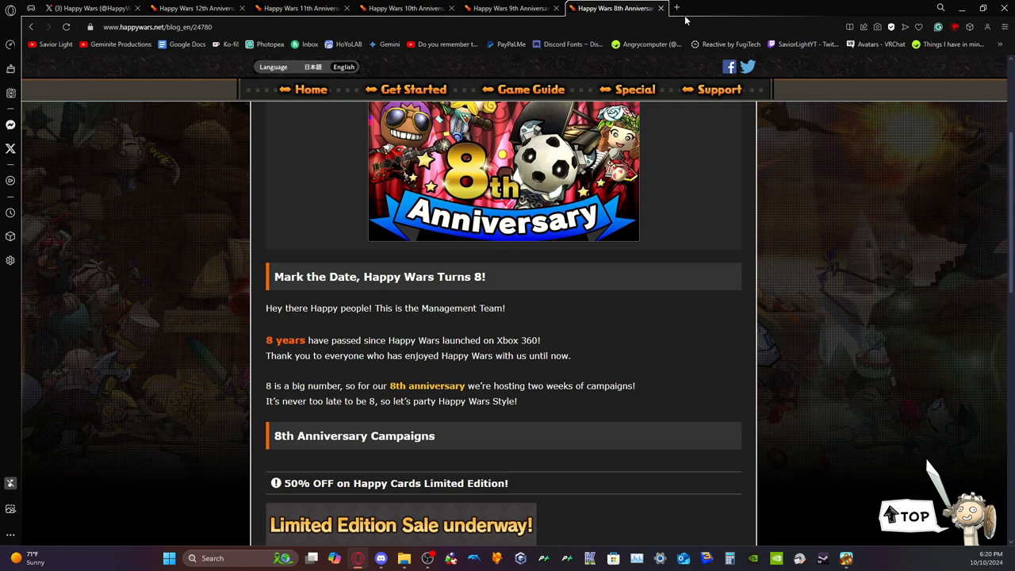
- Search Google for 'Happ…' in a new tab, open the 7th Anniversary post and scroll to its 50% off Happy Tickets campaign
{"action": "left_click", "coordinate": [676, 6]}
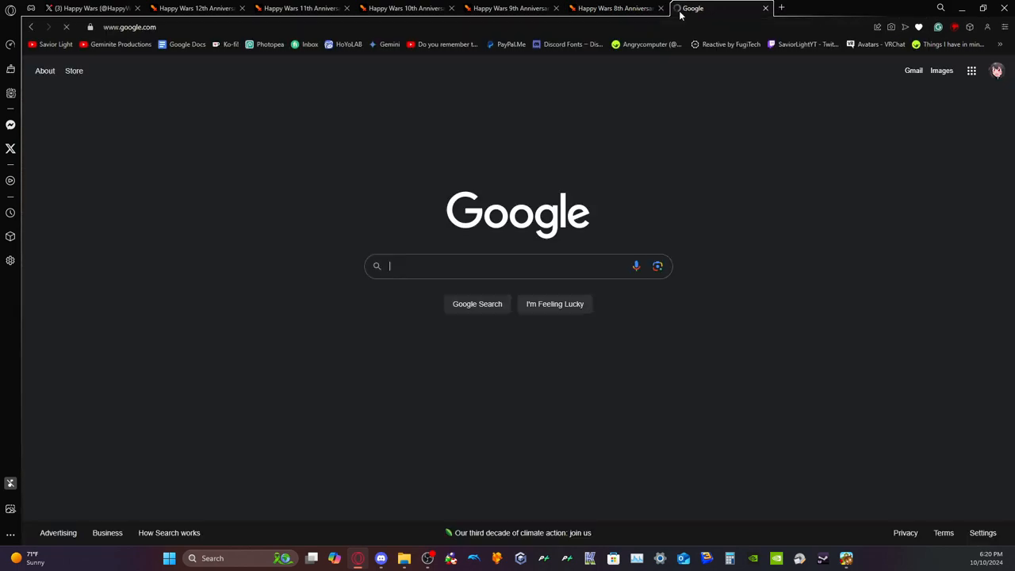
{"action": "type", "text": "Happ"}
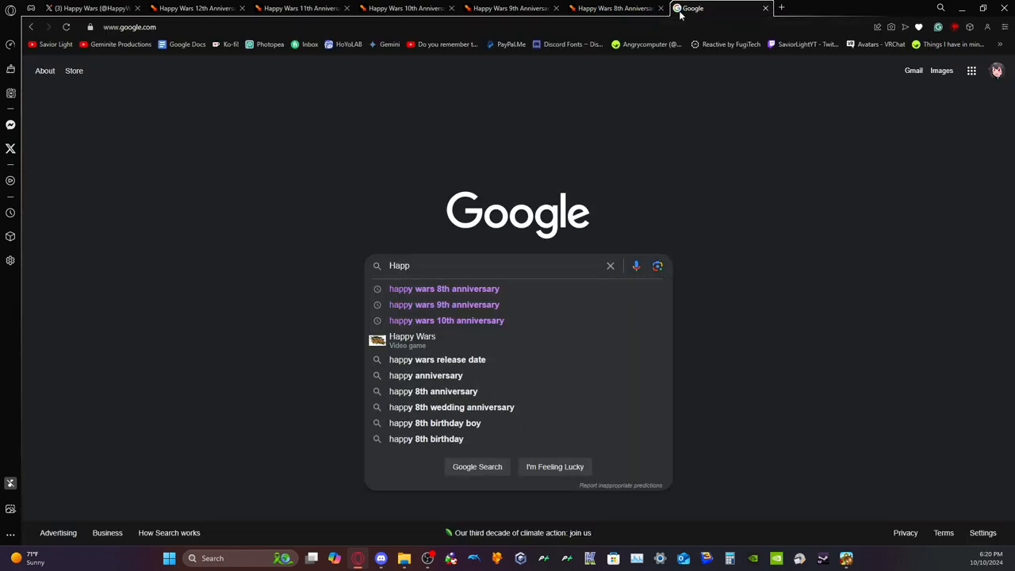
{"action": "left_click", "coordinate": [720, 8]}
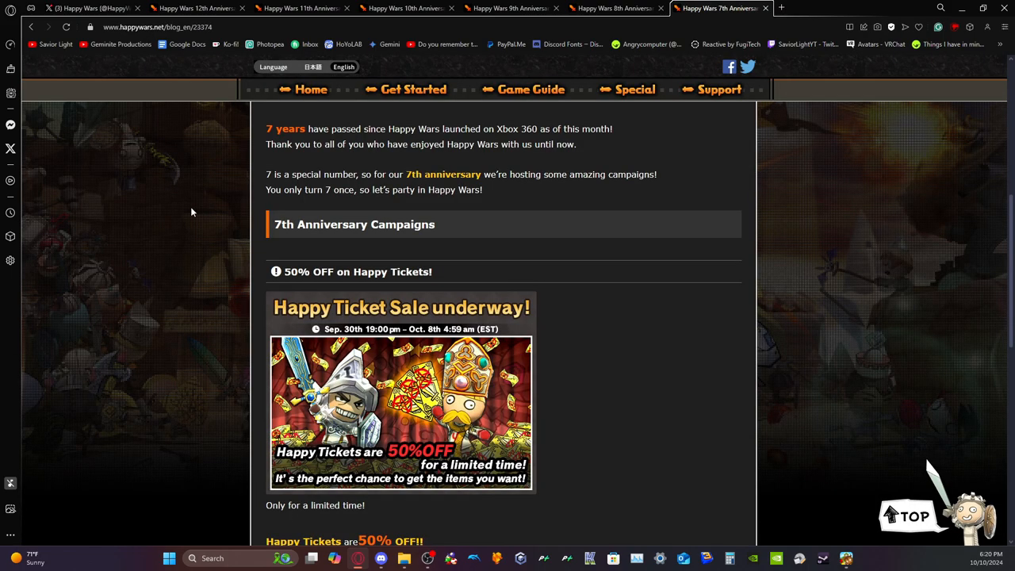
{"action": "scroll", "scroll_direction": "down", "scroll_amount": 3}
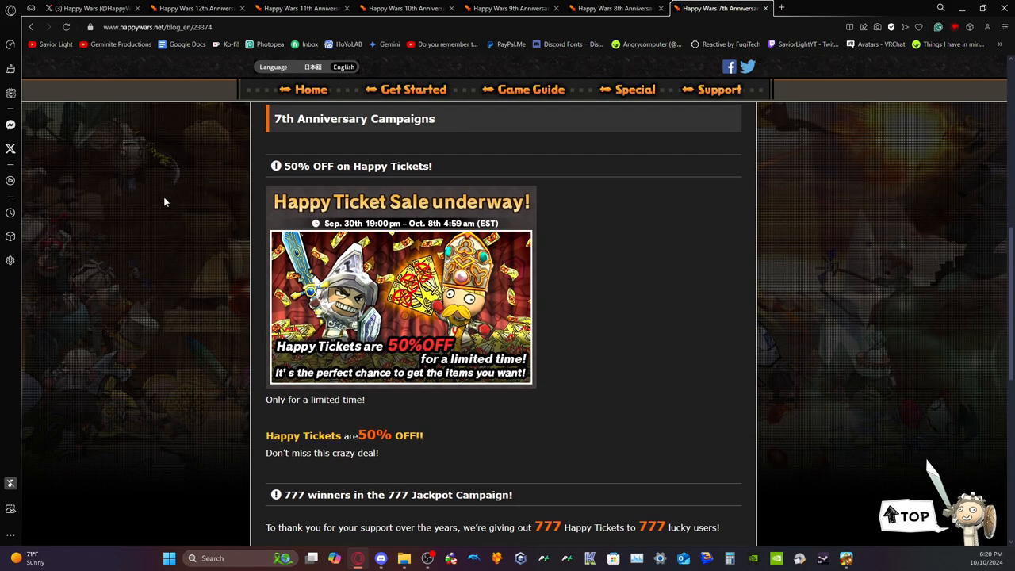
{"action": "mouse_move", "coordinate": [166, 214]}
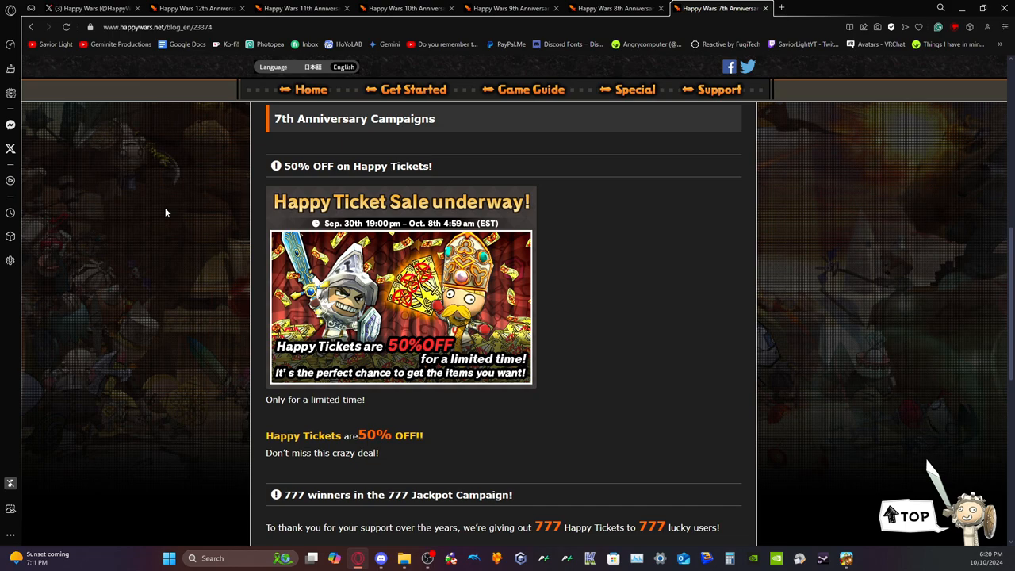
{"action": "scroll", "scroll_direction": "down", "scroll_amount": 3}
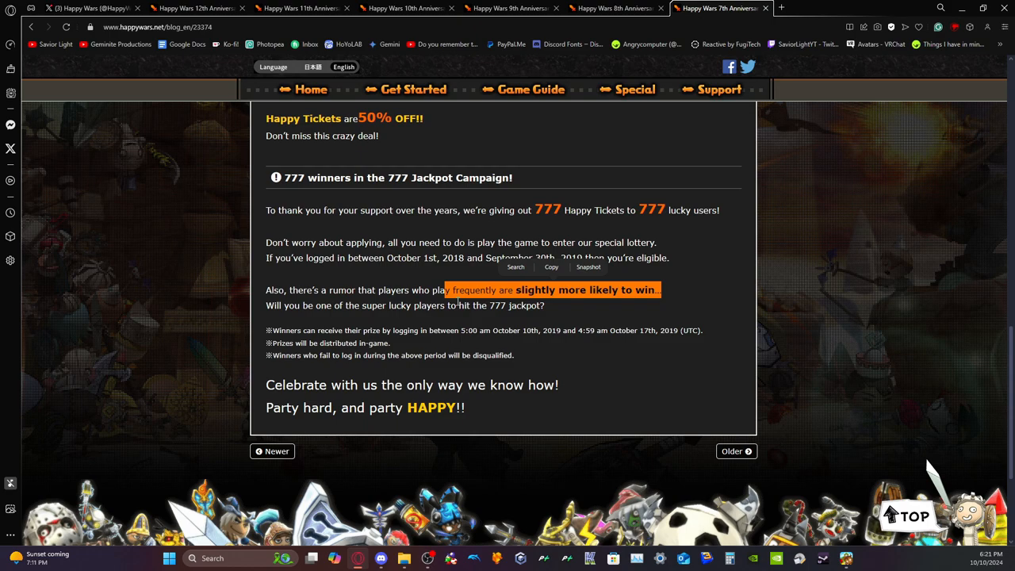
{"action": "left_click", "coordinate": [352, 305]}
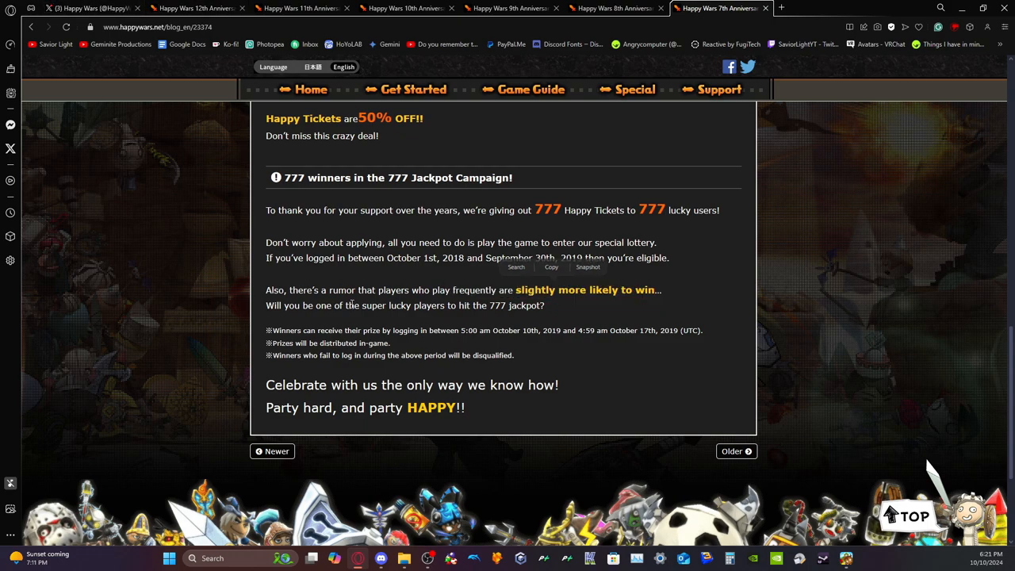
{"action": "scroll", "scroll_direction": "up", "scroll_amount": 3}
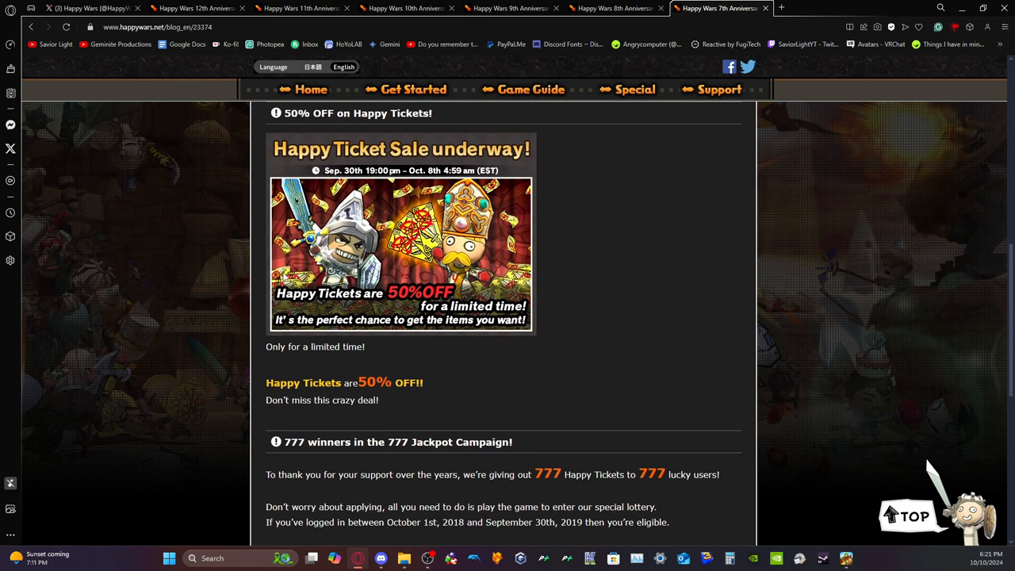
{"action": "mouse_move", "coordinate": [257, 272]}
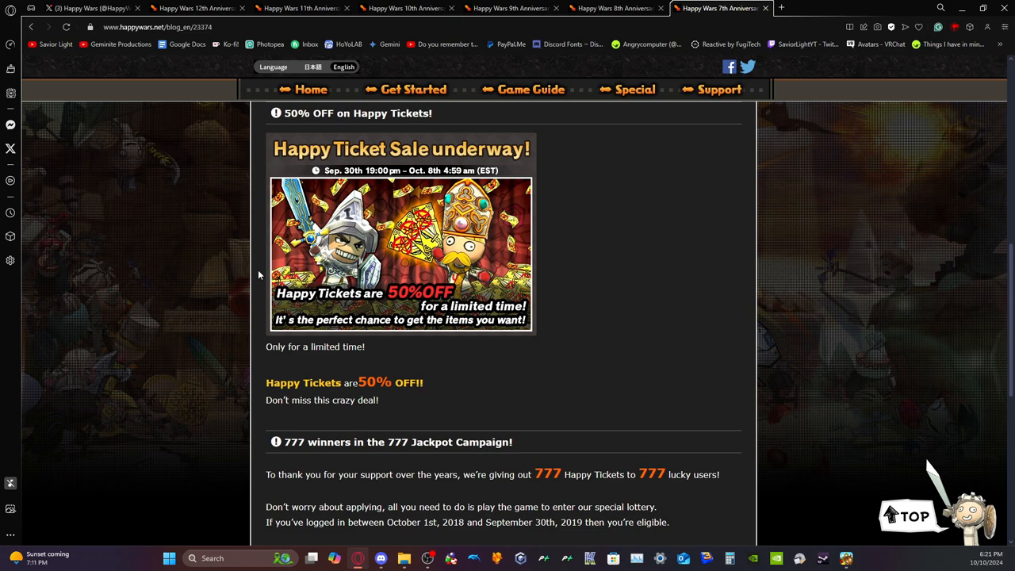